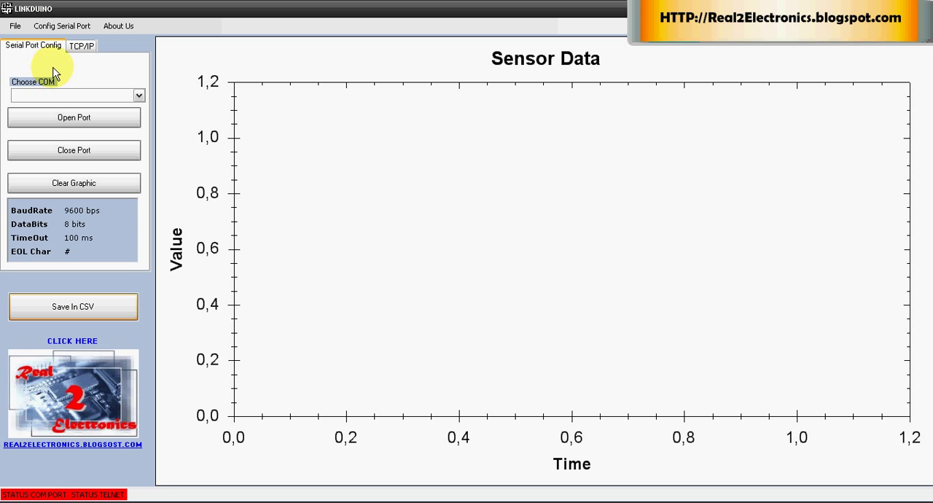
{"action": "mouse_move", "coordinate": [37, 70]}
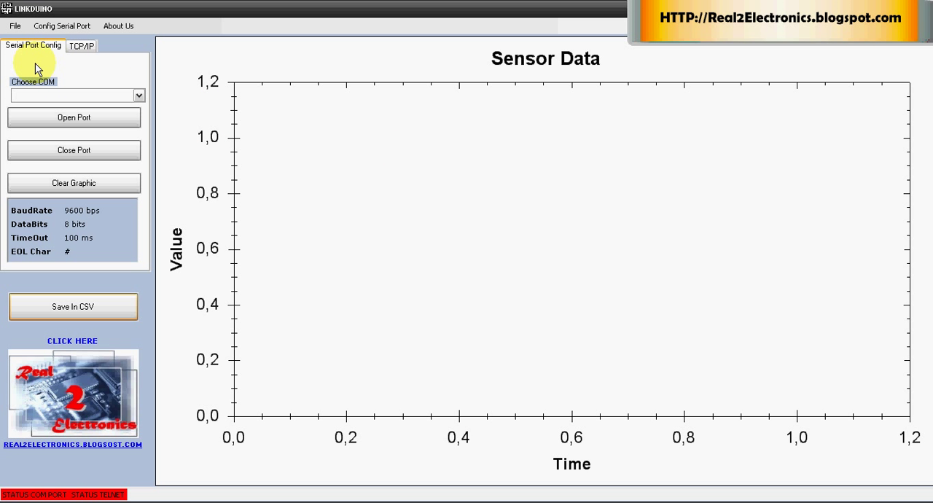
- Select COM6 from the list of available serial ports
{"action": "left_click", "coordinate": [81, 46]}
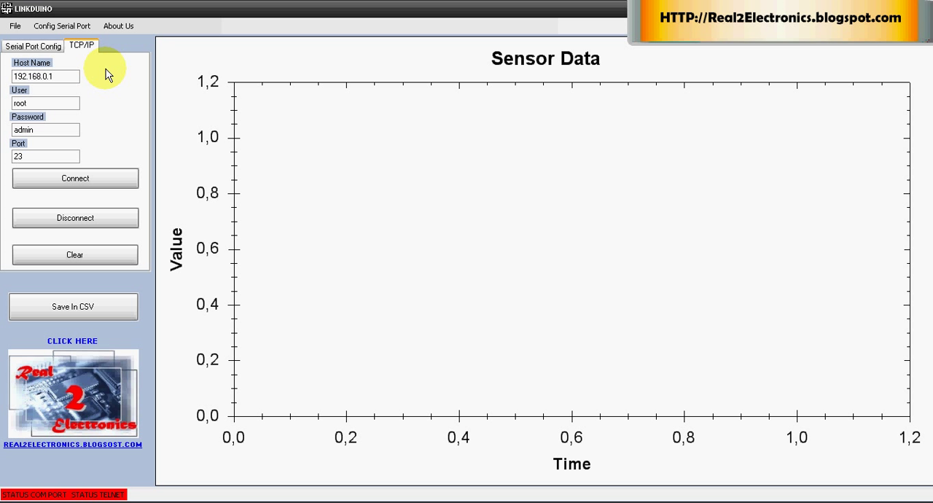
{"action": "mouse_move", "coordinate": [114, 114]}
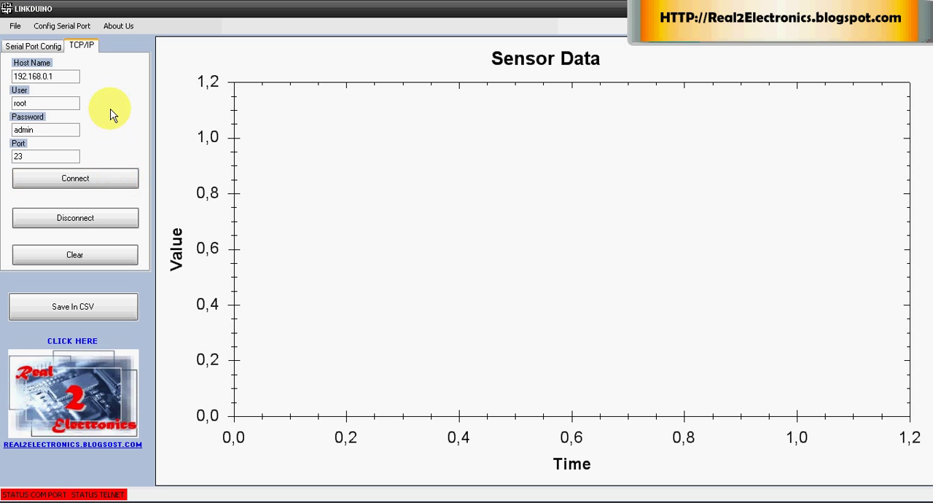
{"action": "mouse_move", "coordinate": [99, 72]}
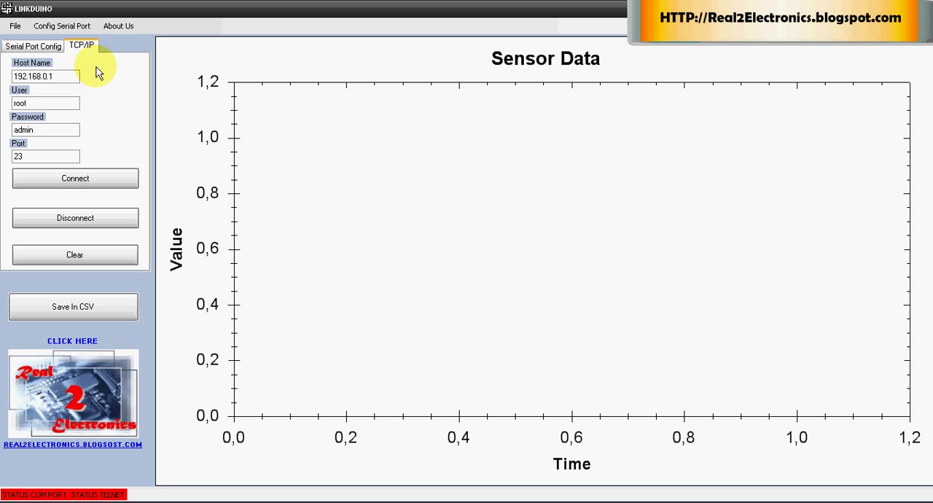
{"action": "mouse_move", "coordinate": [88, 81]}
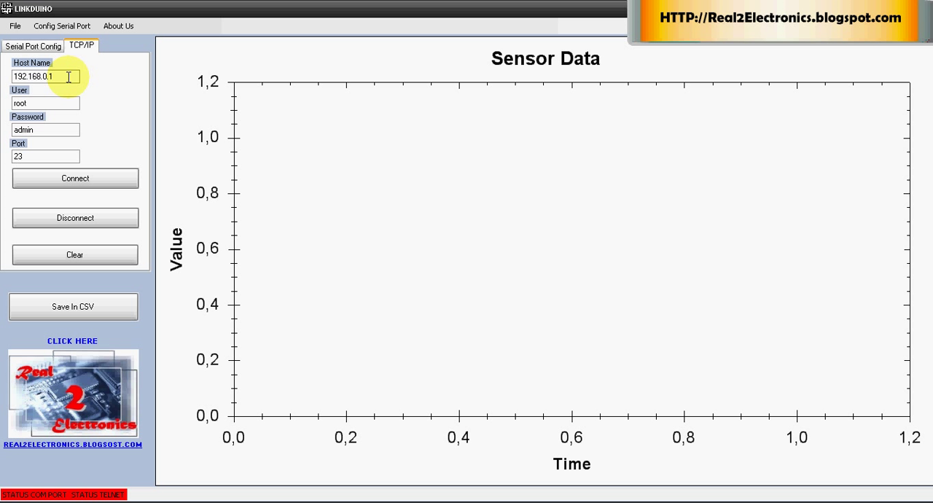
{"action": "mouse_move", "coordinate": [54, 155]}
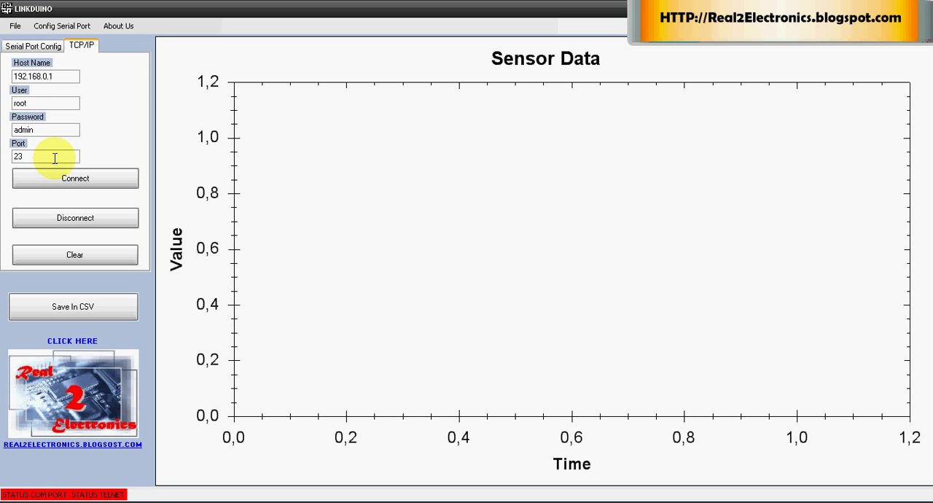
{"action": "left_click", "coordinate": [32, 46]}
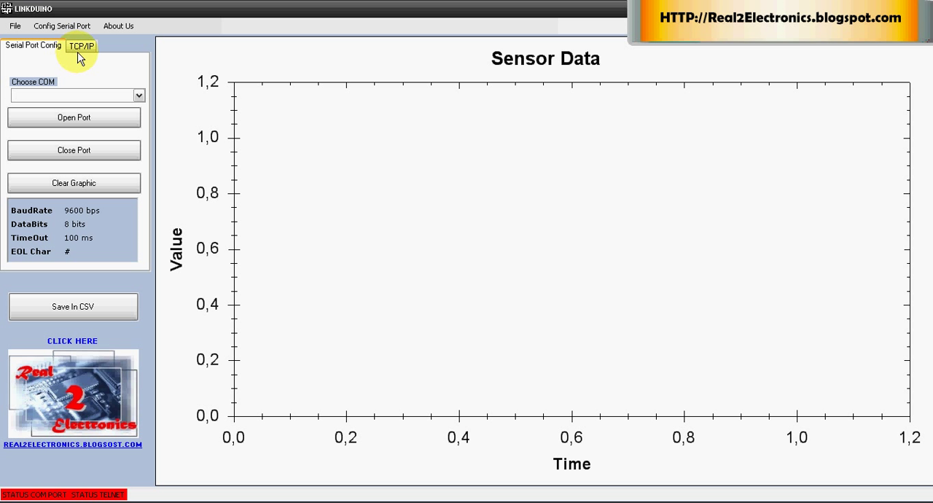
{"action": "mouse_move", "coordinate": [119, 79]}
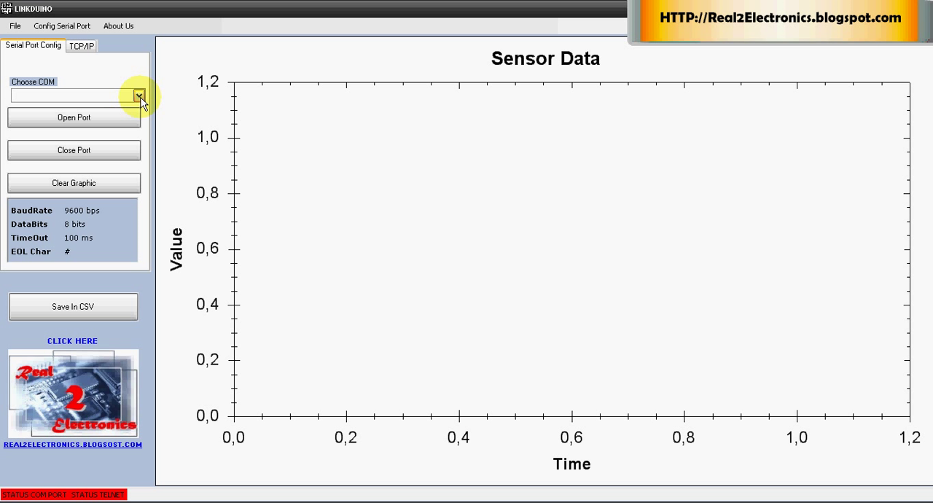
{"action": "left_click", "coordinate": [138, 96]}
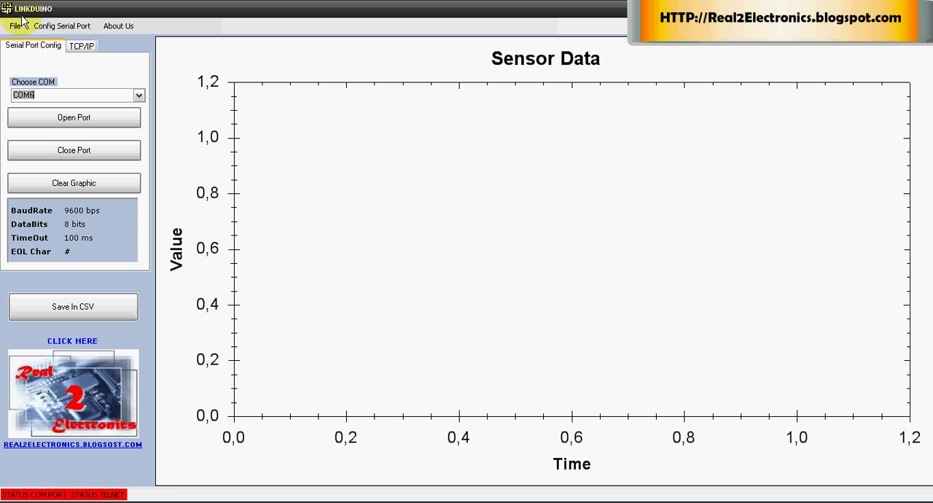
{"action": "left_click", "coordinate": [61, 26]}
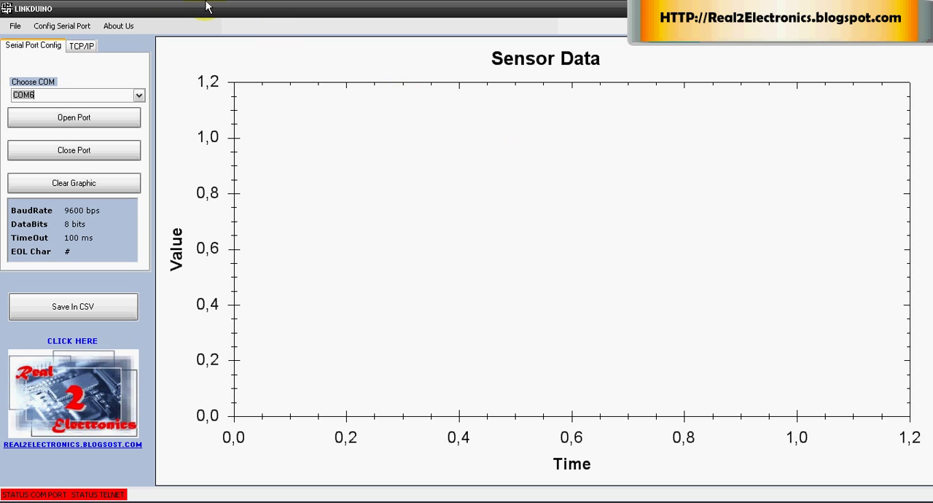
{"action": "left_click", "coordinate": [14, 27]}
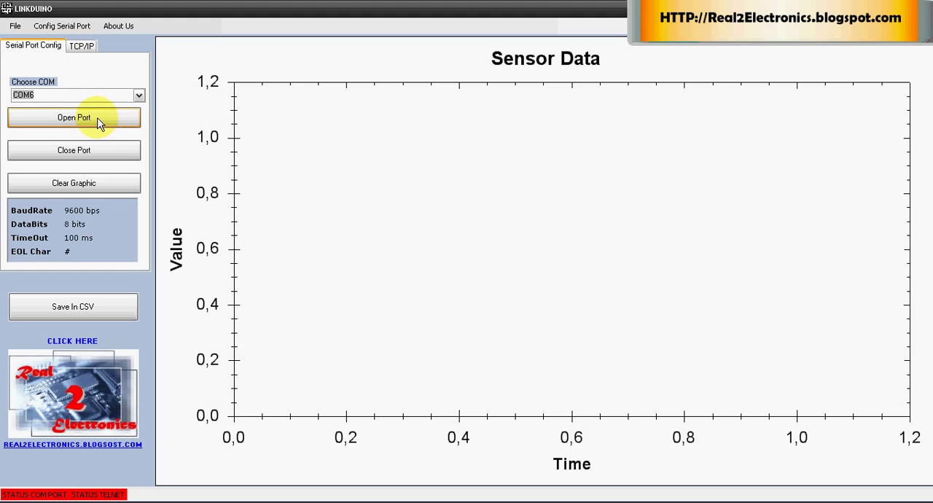
- Open the COM6 port so the live sine wave starts plotting on the Sensor Data chart
{"action": "left_click", "coordinate": [73, 116]}
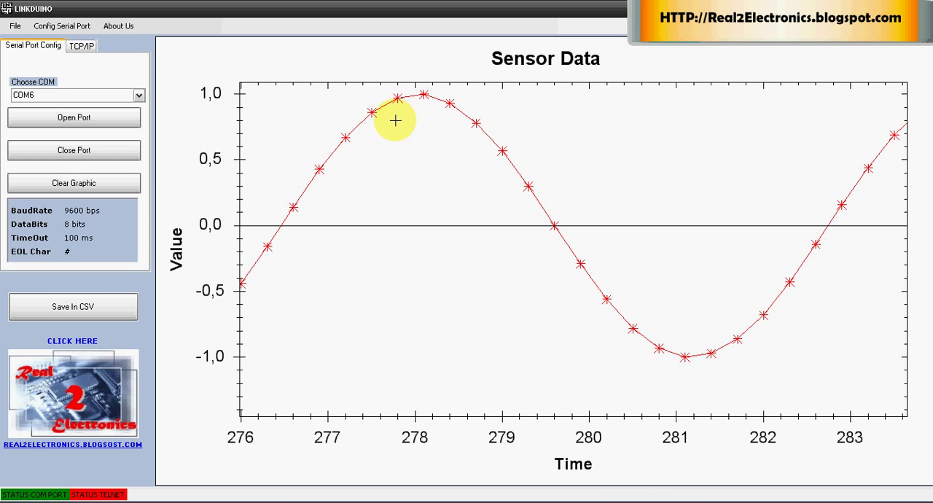
{"action": "mouse_move", "coordinate": [299, 202]}
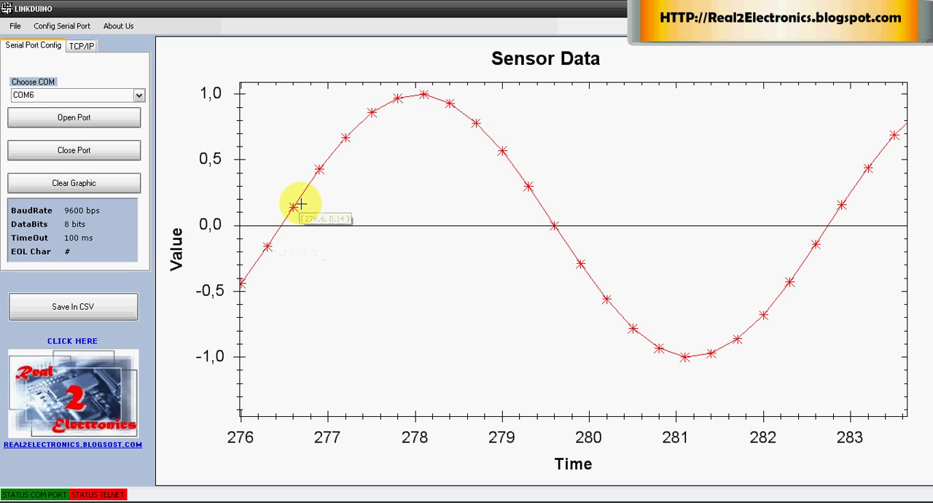
{"action": "mouse_move", "coordinate": [344, 139]}
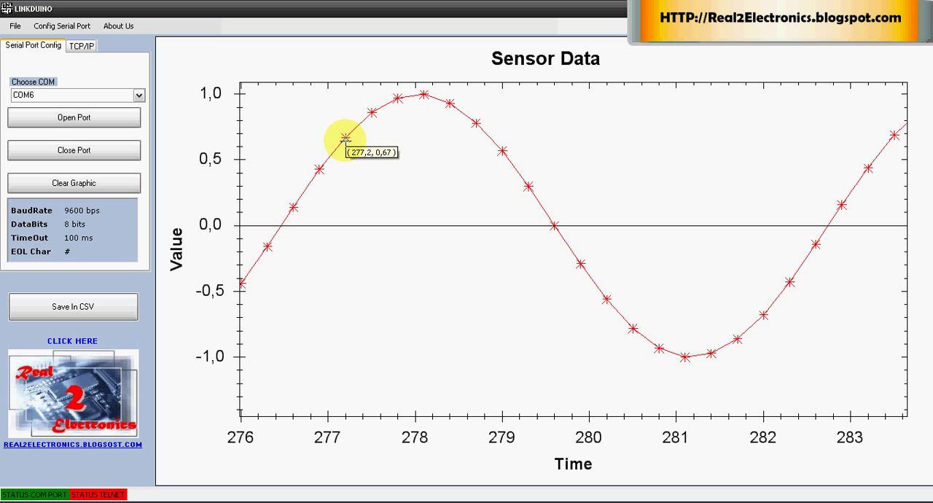
{"action": "mouse_move", "coordinate": [437, 134]}
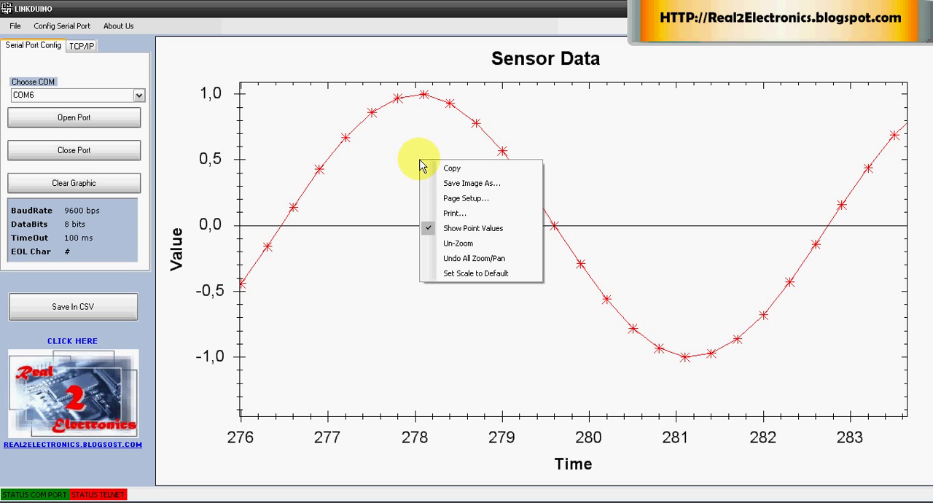
{"action": "mouse_move", "coordinate": [474, 182]}
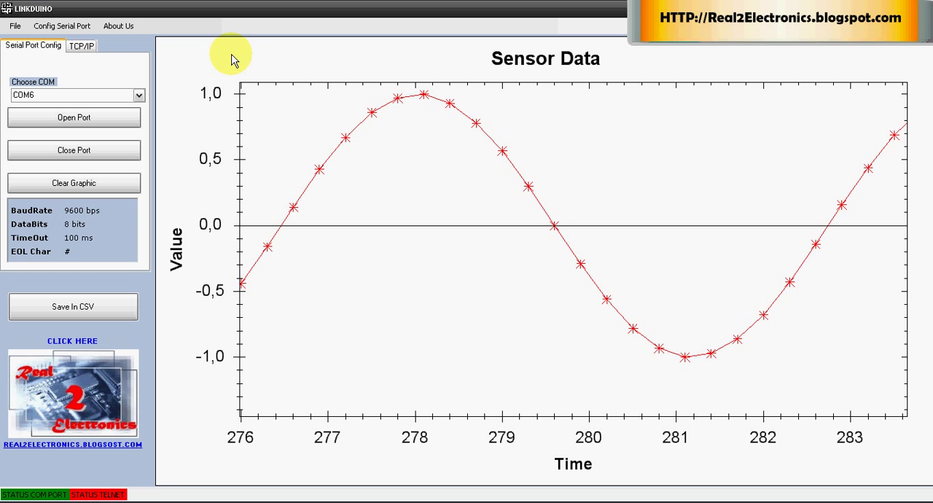
{"action": "mouse_move", "coordinate": [42, 365]}
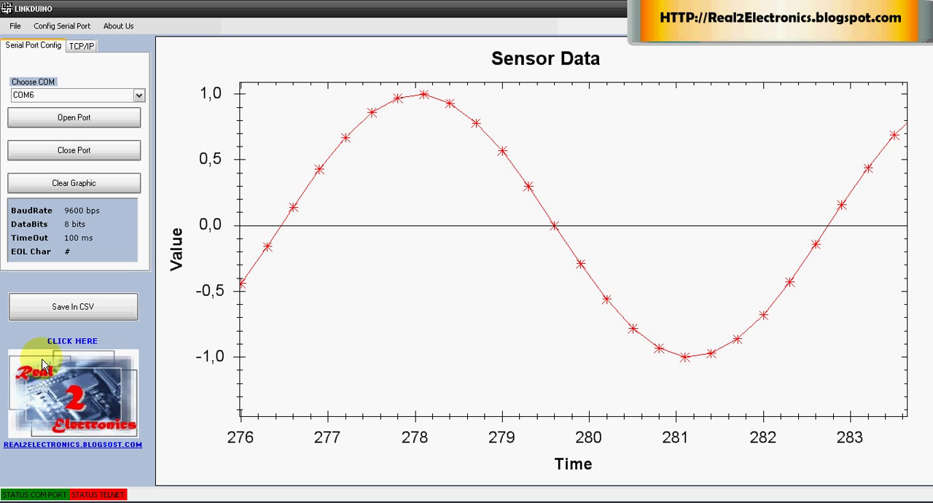
- Export the readings as Data.csv in My Documents, confirming the overwrite of the existing file
{"action": "left_click", "coordinate": [73, 306]}
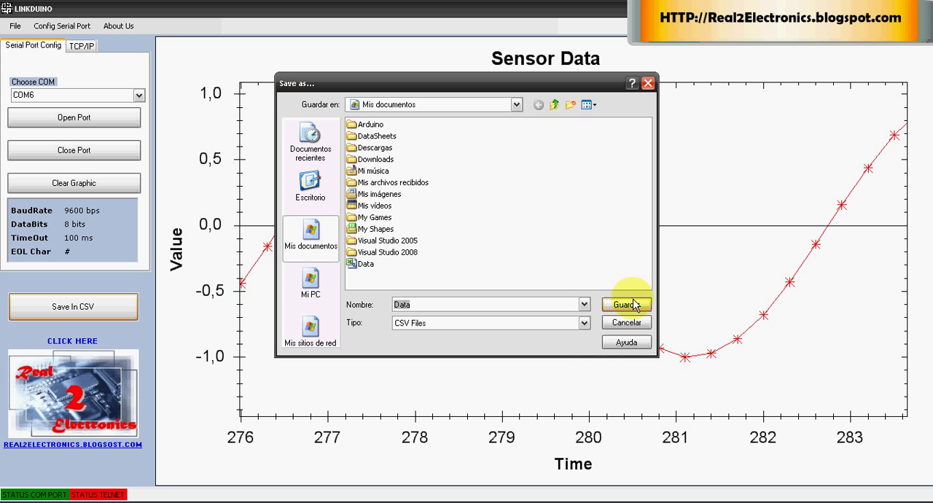
{"action": "left_click", "coordinate": [626, 303]}
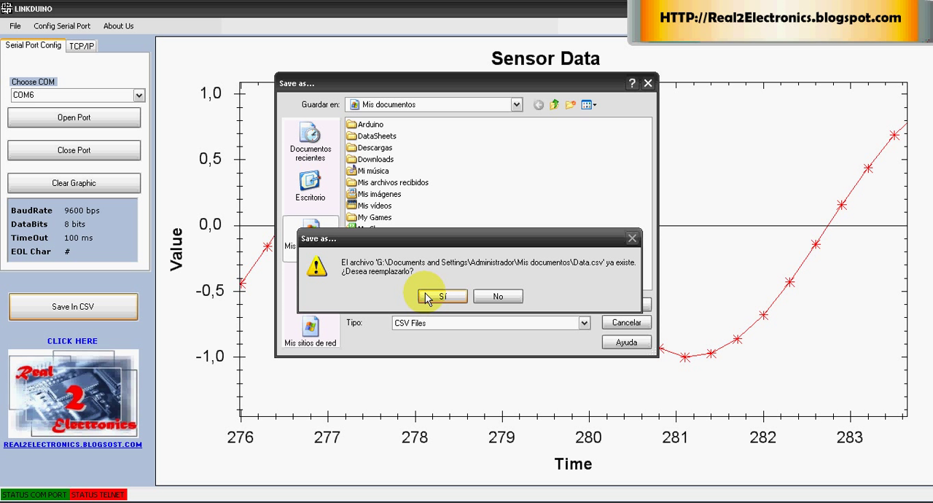
{"action": "left_click", "coordinate": [440, 296]}
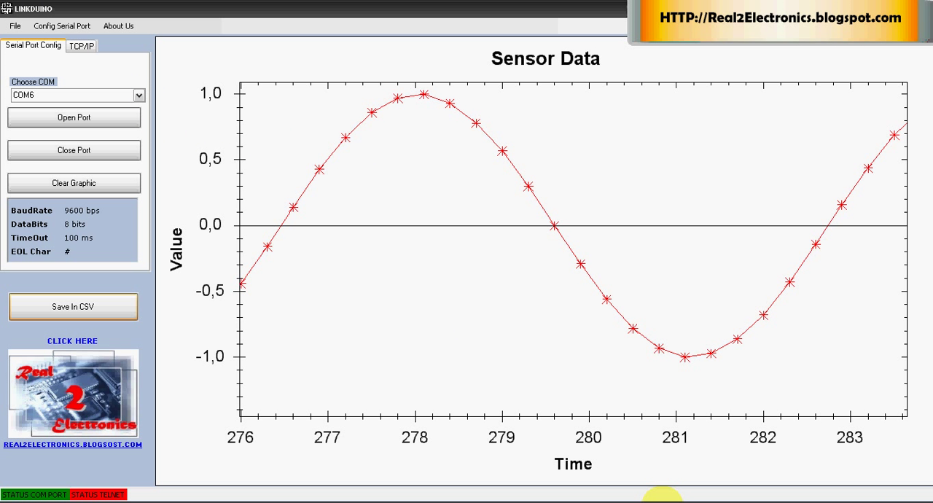
- View Data.csv in Excel and select the time and sine-value cells A13:B34
{"action": "left_click", "coordinate": [73, 306]}
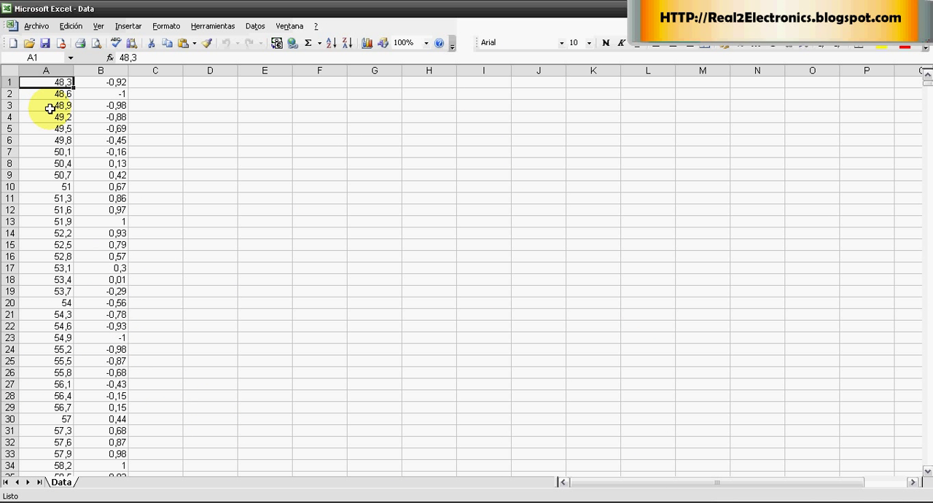
{"action": "mouse_move", "coordinate": [24, 107]}
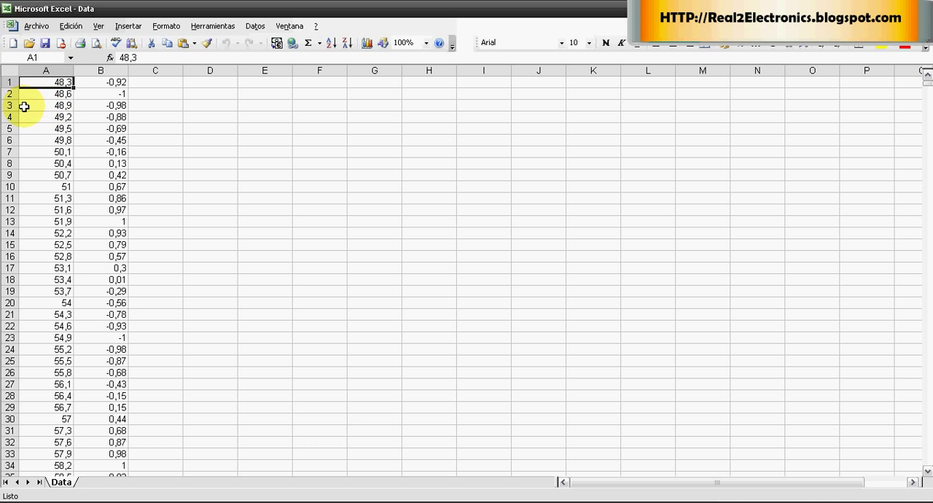
{"action": "scroll", "scroll_direction": "down", "scroll_amount": 3}
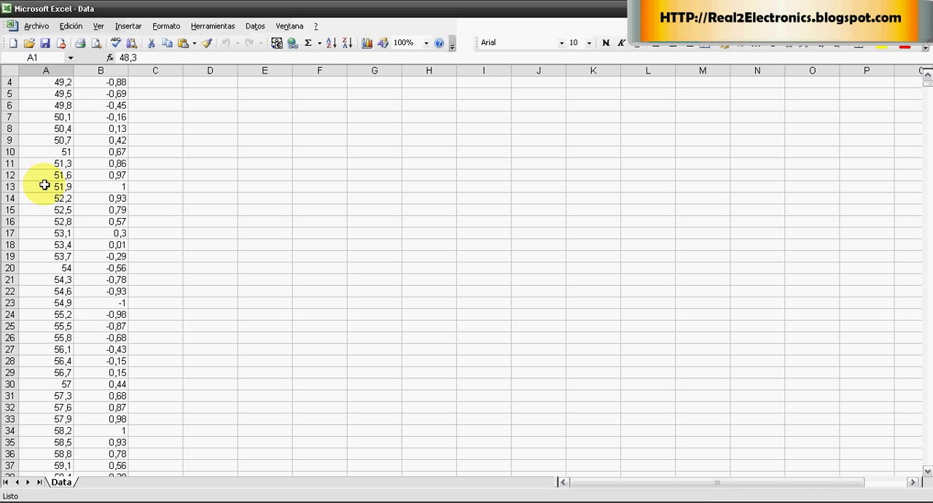
{"action": "left_click_drag", "start_coordinate": [45, 187], "coordinate": [101, 443]}
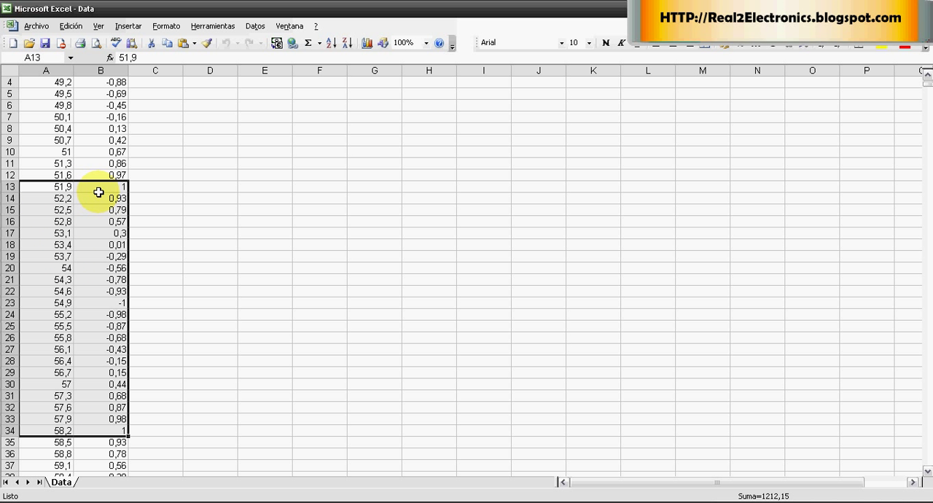
{"action": "mouse_move", "coordinate": [93, 198]}
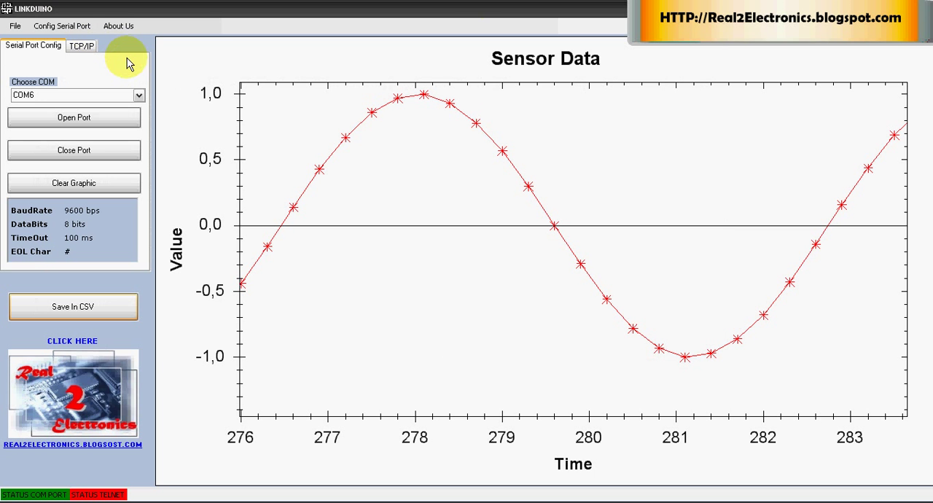
- Load the Tinkering with Electronics blog at real2electronics.blogspot.com in Chrome
{"action": "left_click", "coordinate": [117, 27]}
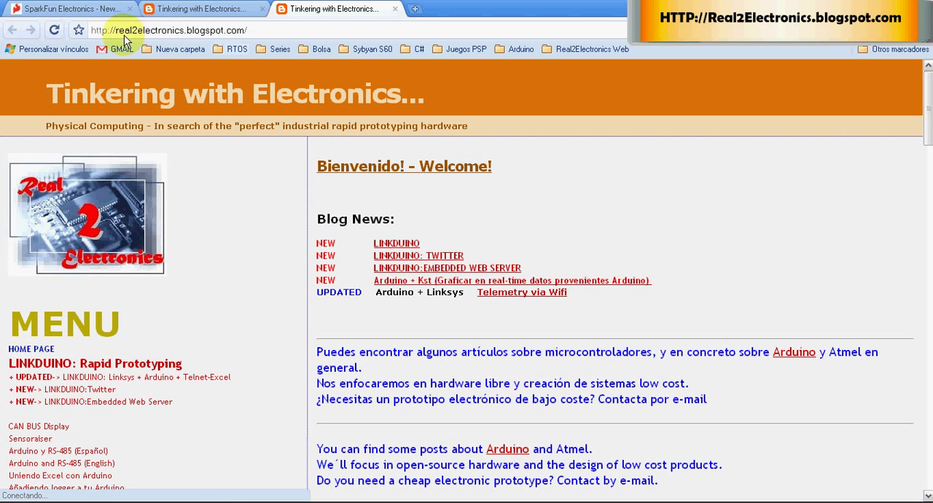
{"action": "mouse_move", "coordinate": [445, 157]}
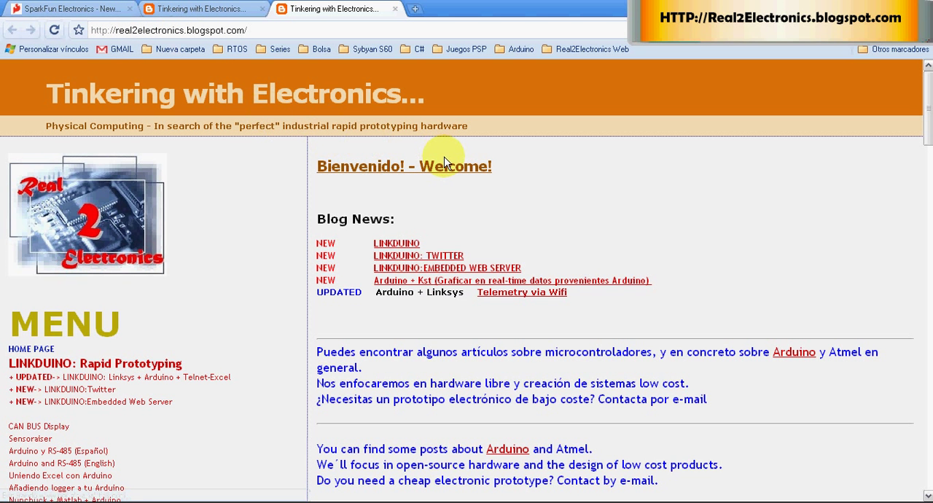